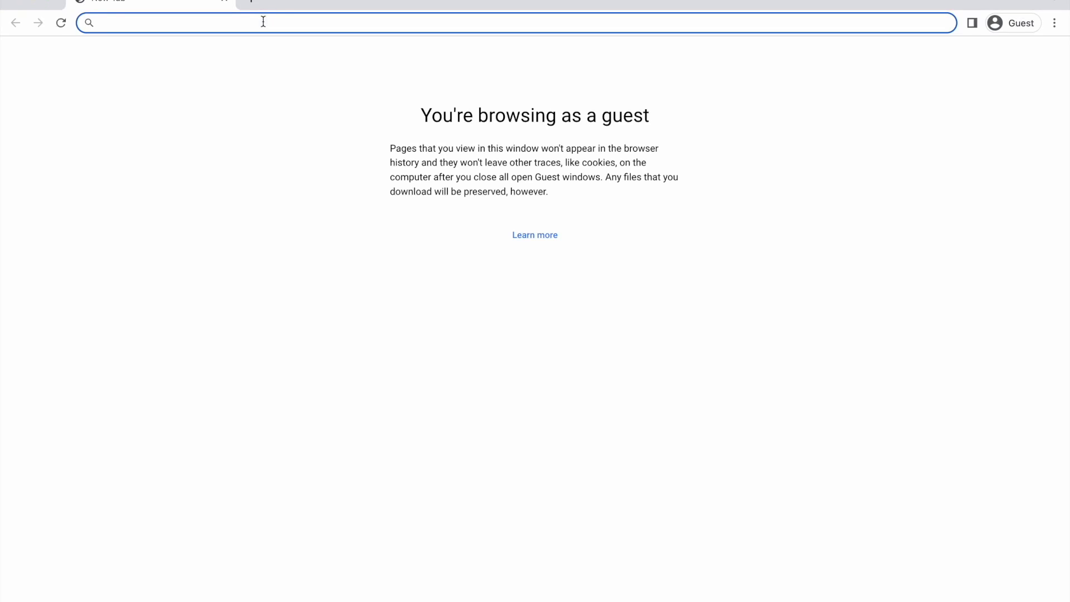
# - Load targist.com/projects/control-center in Chrome, reaching the login-required project page
pyautogui.write('targisr')
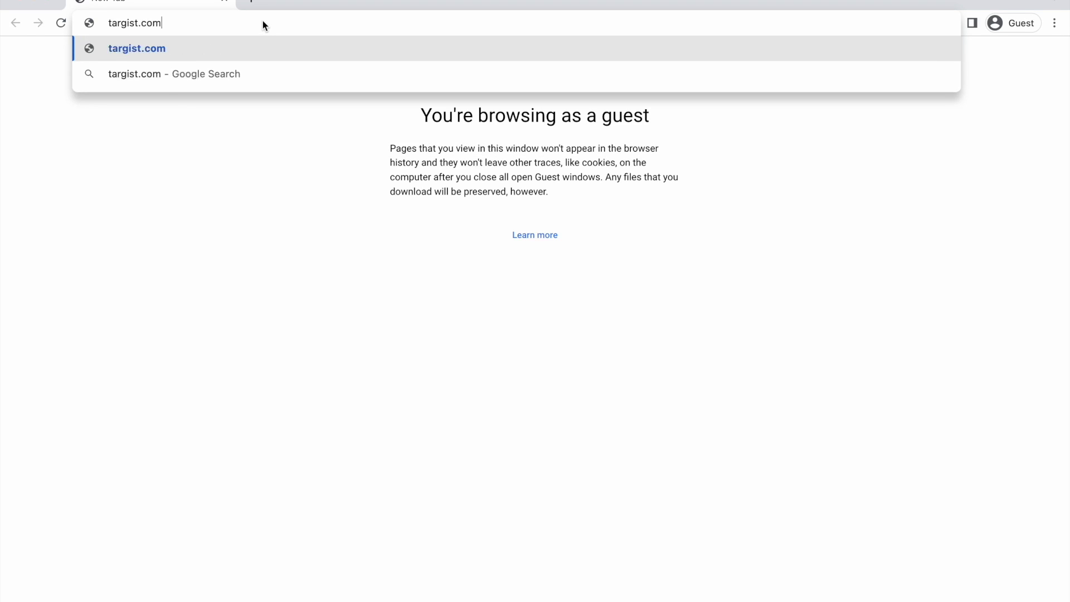
pyautogui.write('/projects/')
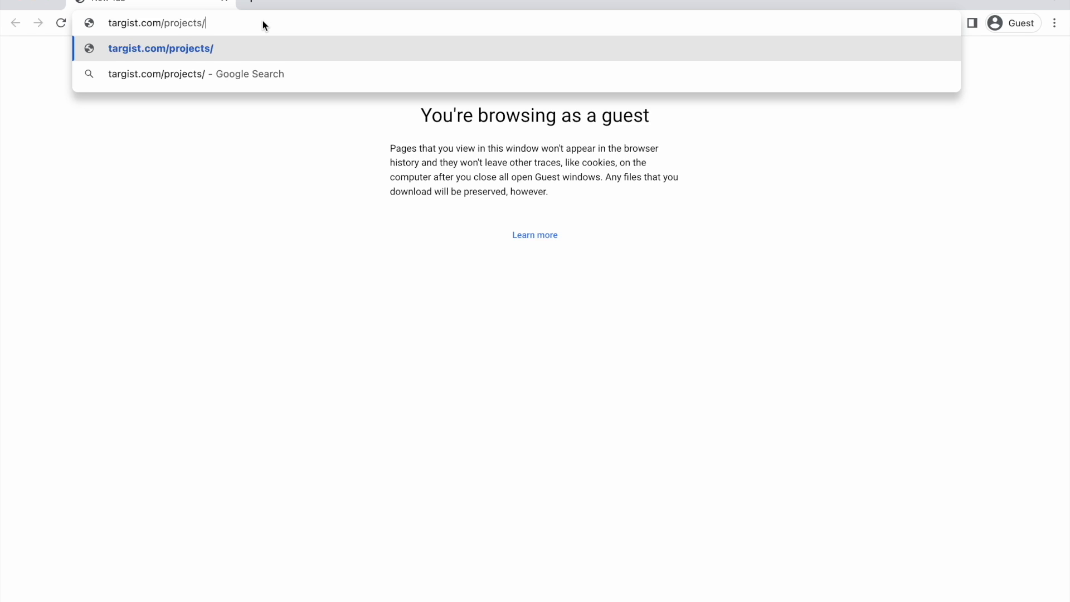
pyautogui.write('control-')
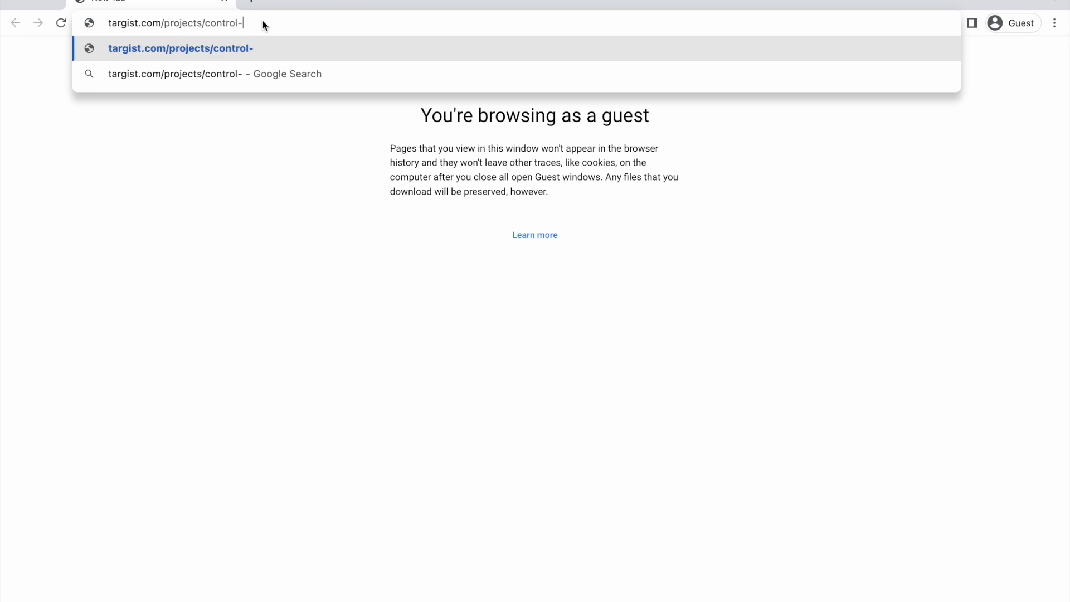
pyautogui.press('Enter')
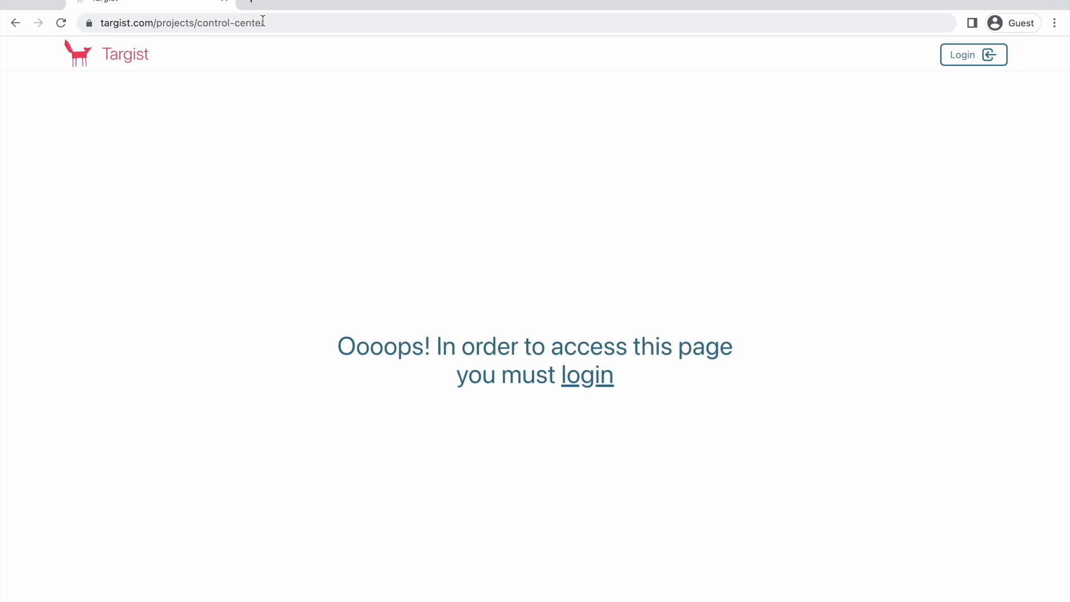
pyautogui.click(585, 375)
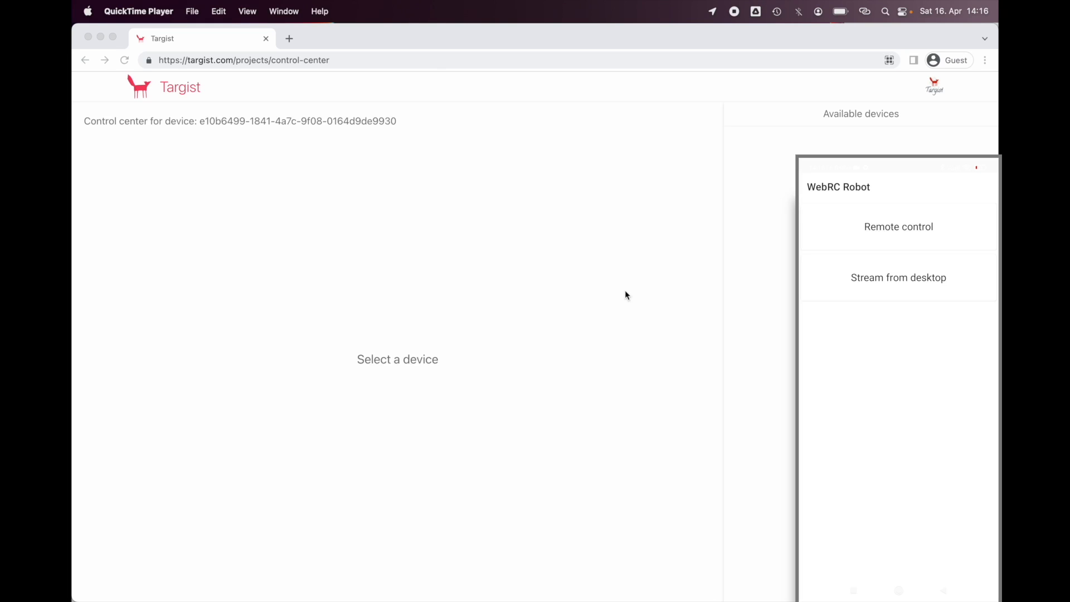
# - In the WebRC Robot phone app enter Remote control and enable camera streaming
pyautogui.click(899, 227)
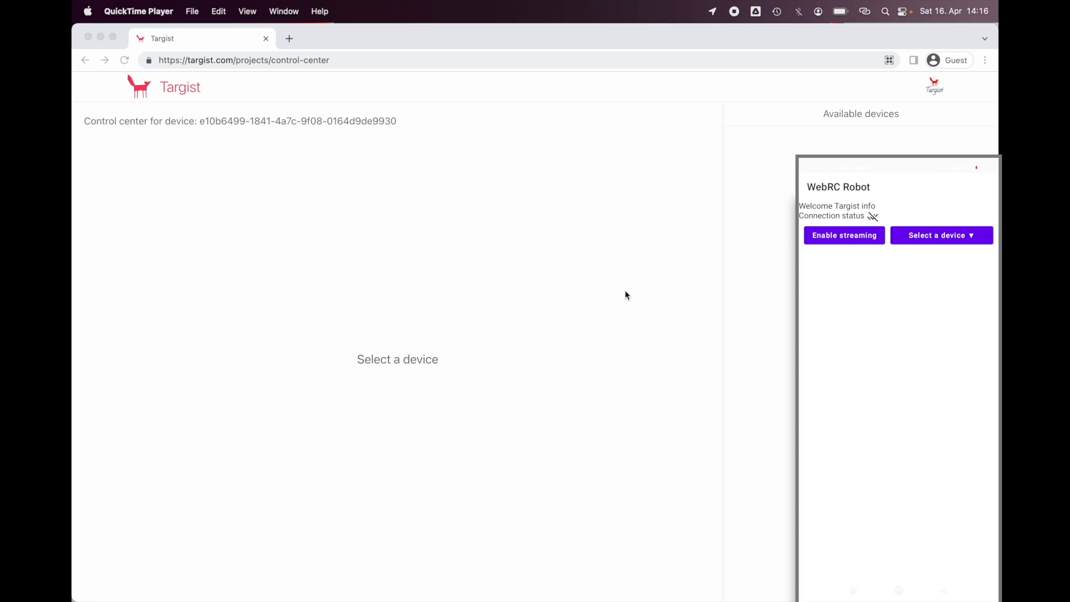
pyautogui.click(843, 235)
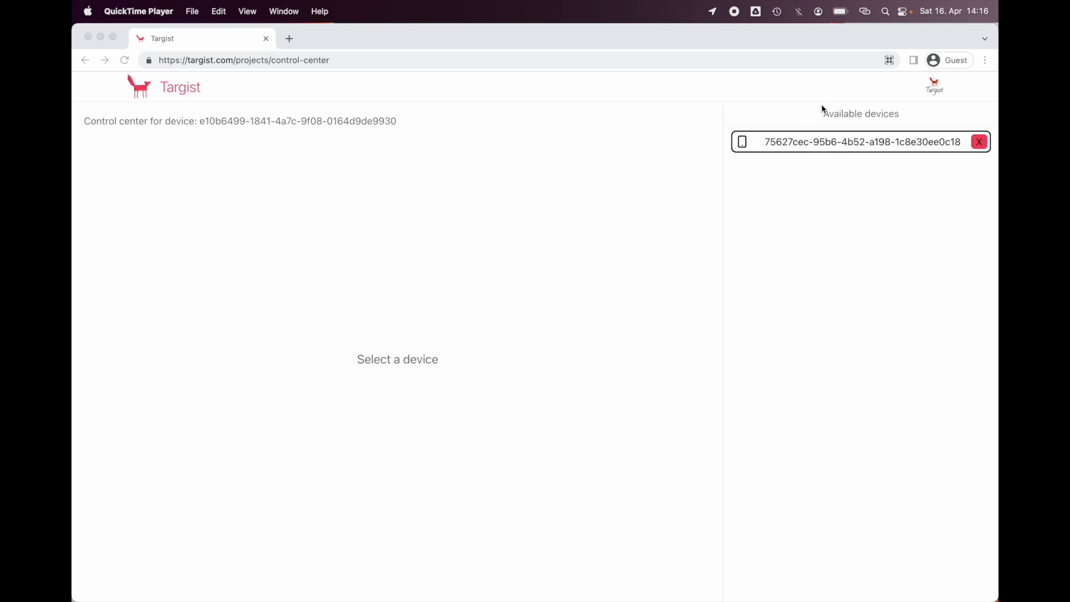
# - Select the phone under Available devices to show its live feed and arrow controls
pyautogui.click(854, 142)
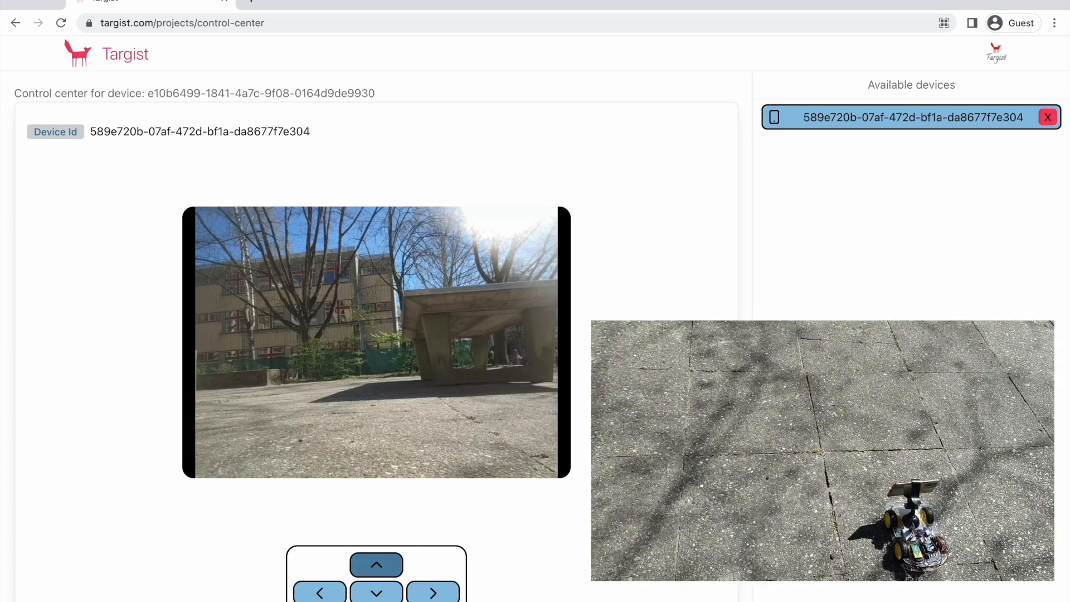
# - Drive the car across the courtyard with repeated forward moves and right turns
pyautogui.click(376, 565)
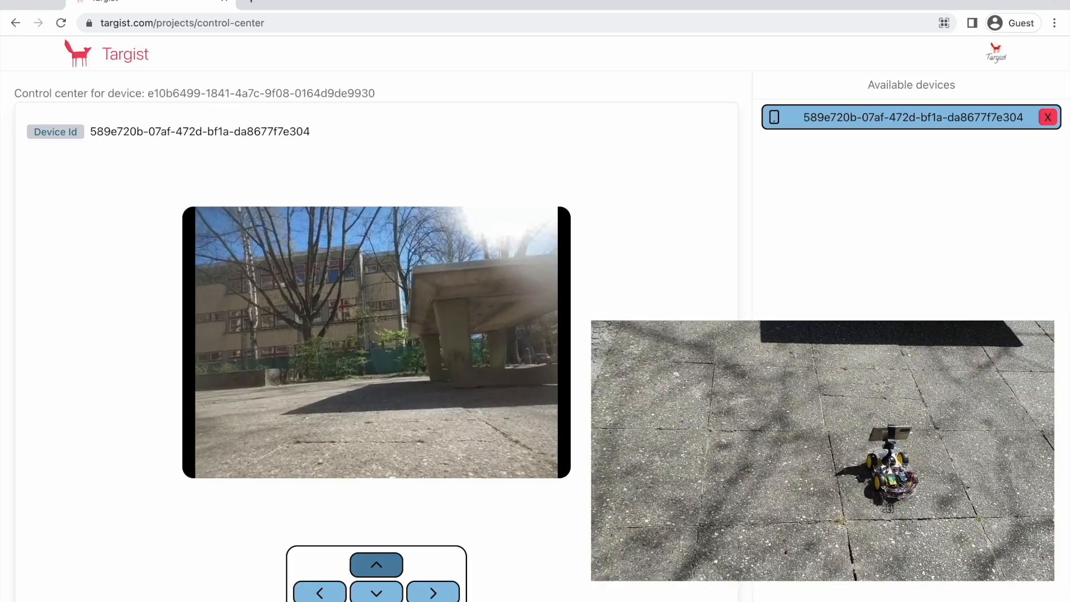
pyautogui.click(376, 565)
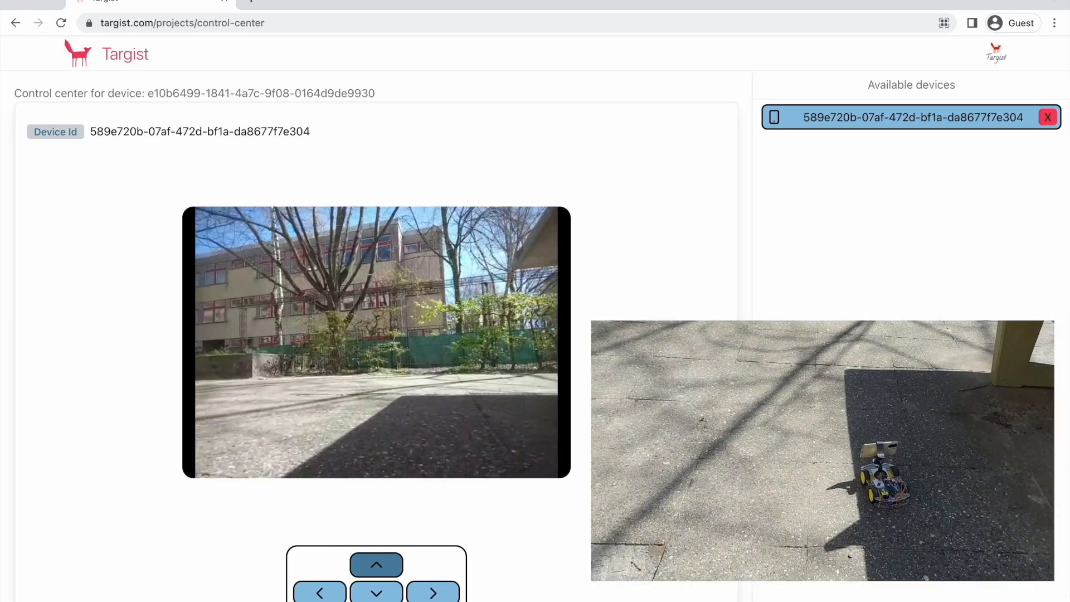
pyautogui.click(433, 593)
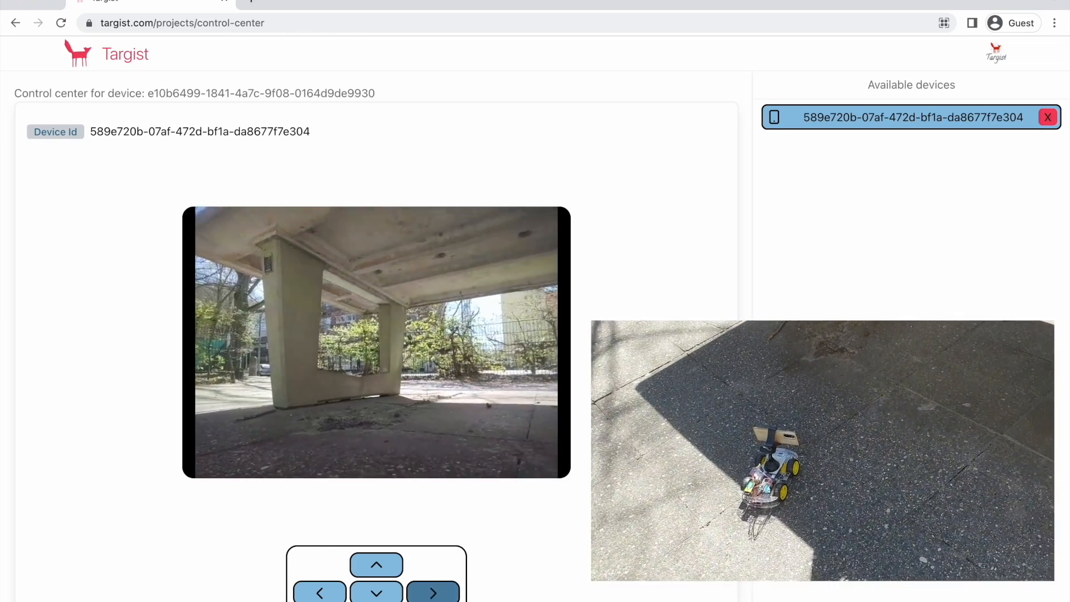
pyautogui.click(376, 565)
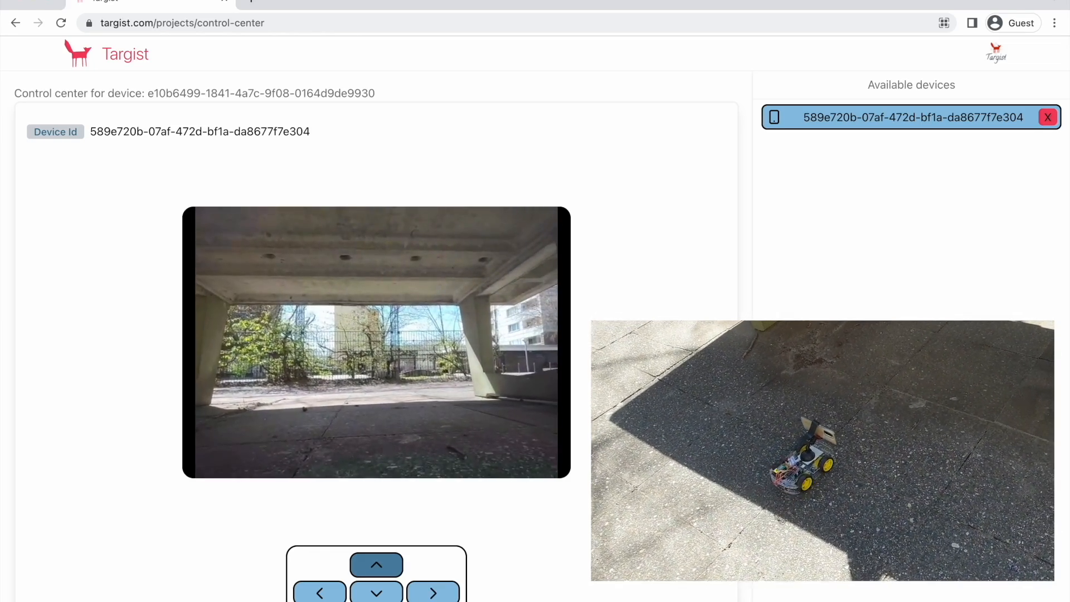
pyautogui.click(377, 565)
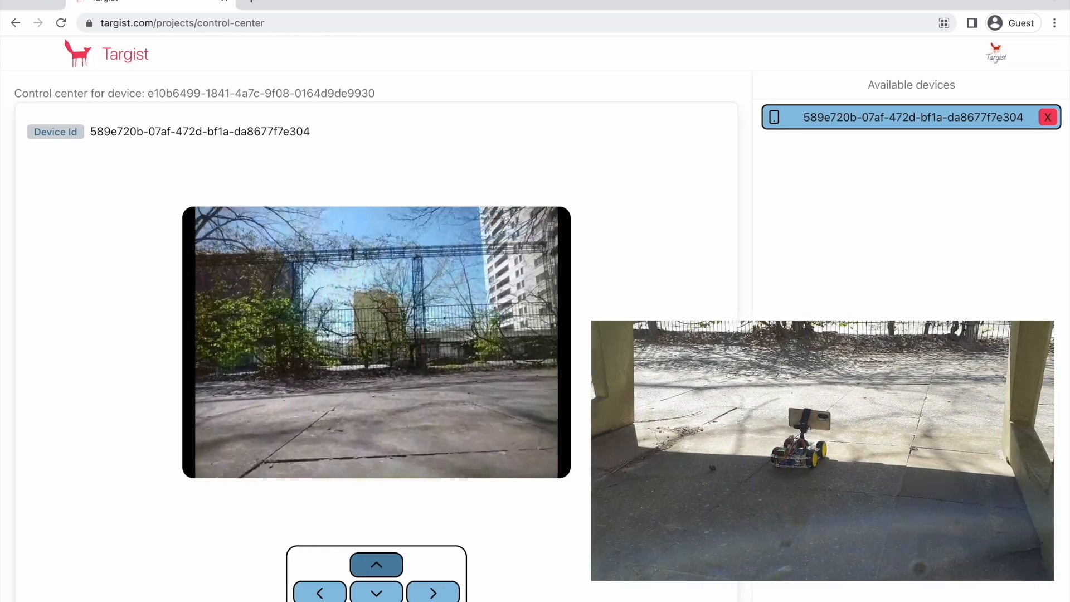
pyautogui.click(376, 565)
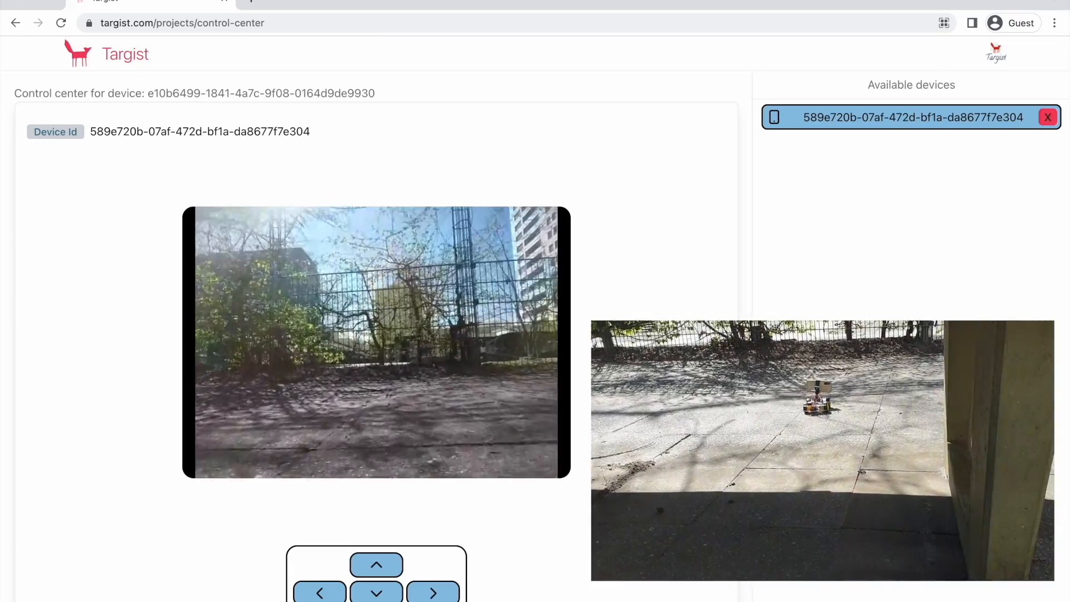
pyautogui.click(433, 592)
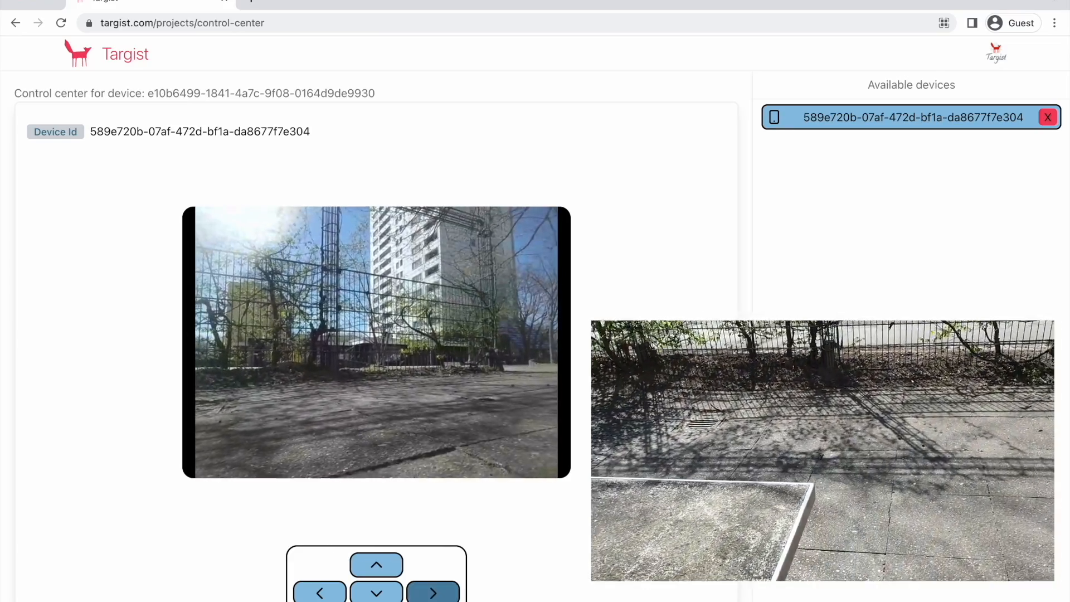
pyautogui.click(376, 565)
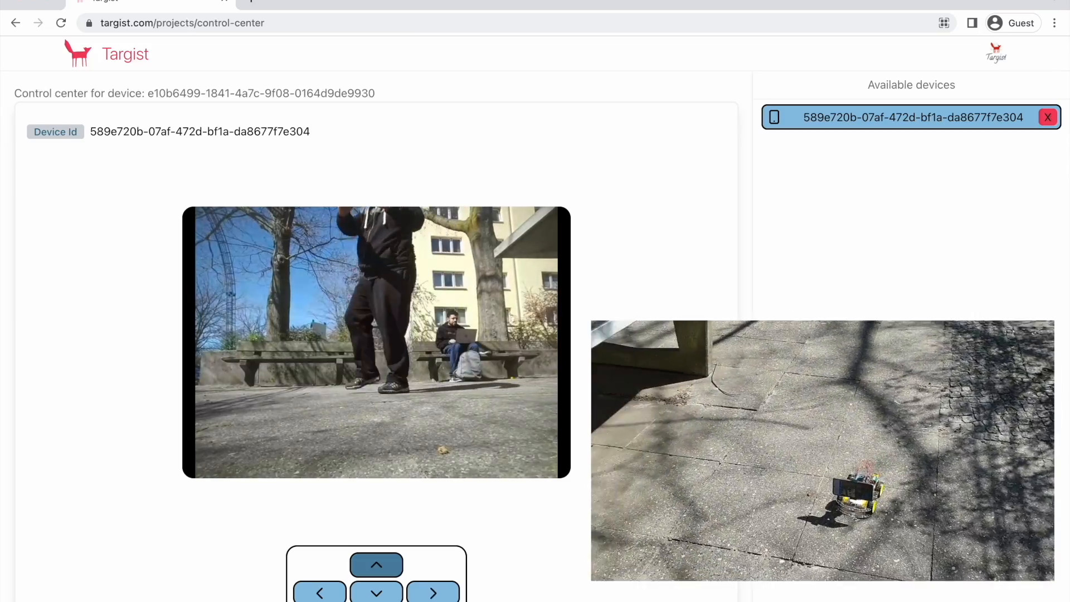
pyautogui.click(377, 565)
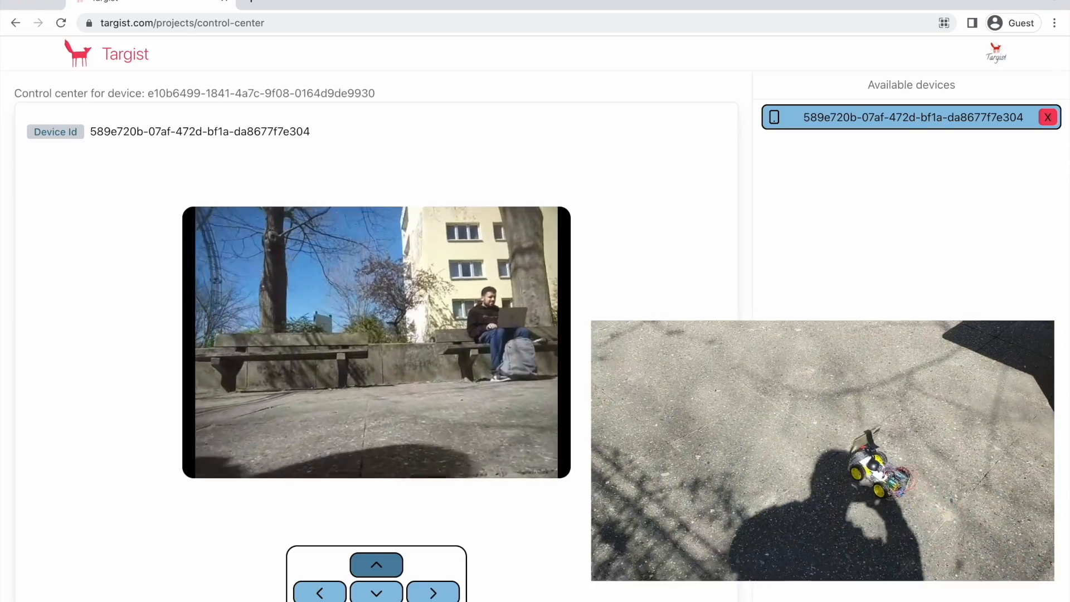
pyautogui.click(433, 593)
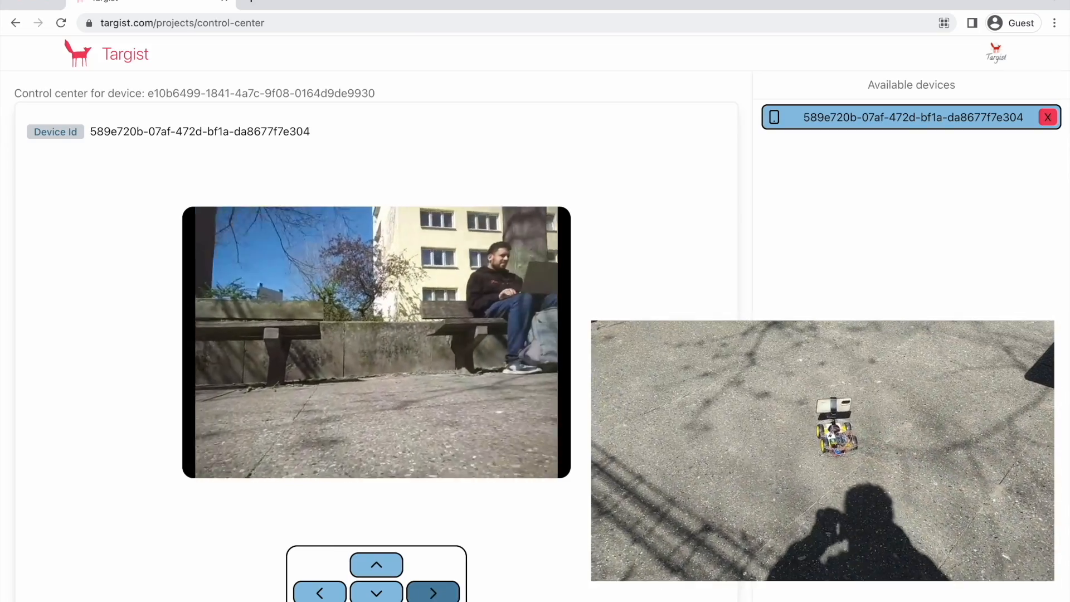
# - Steer left, right and forward past the bins and curved wall to the sandpit edge
pyautogui.click(376, 565)
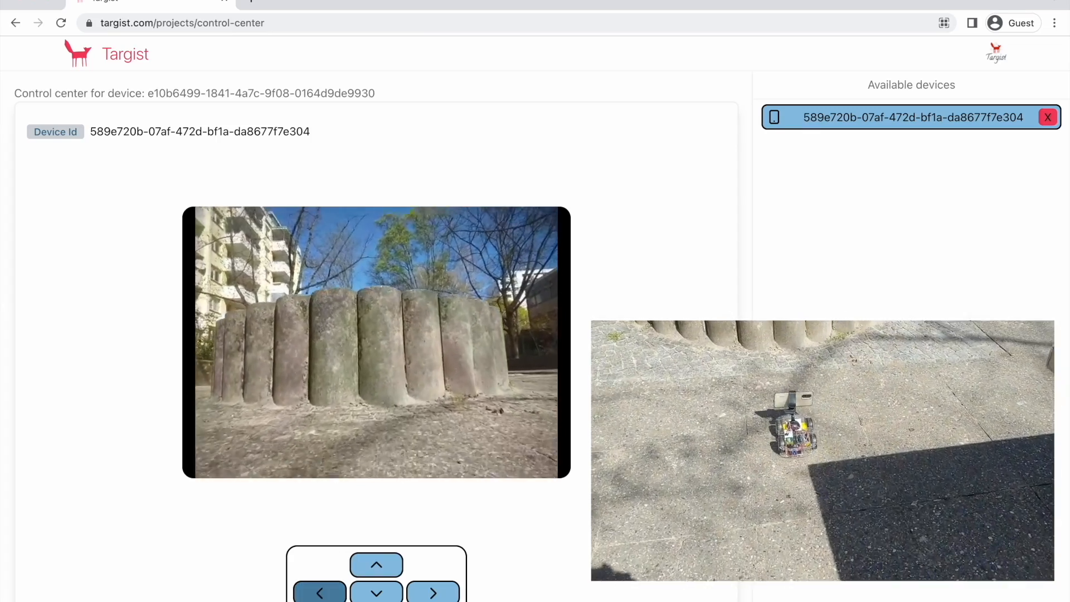
pyautogui.click(376, 565)
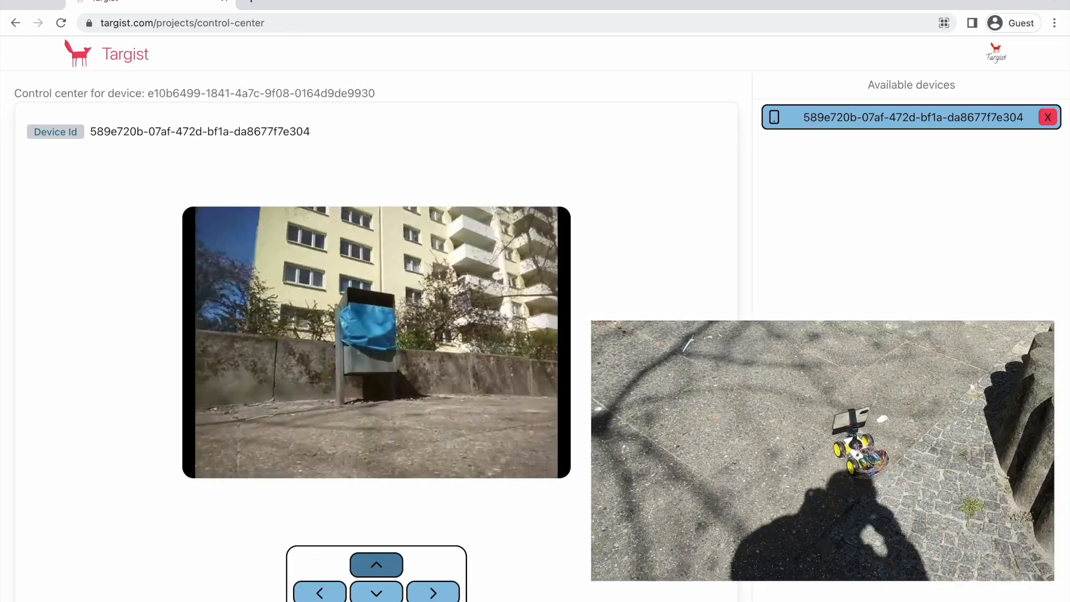
pyautogui.click(432, 593)
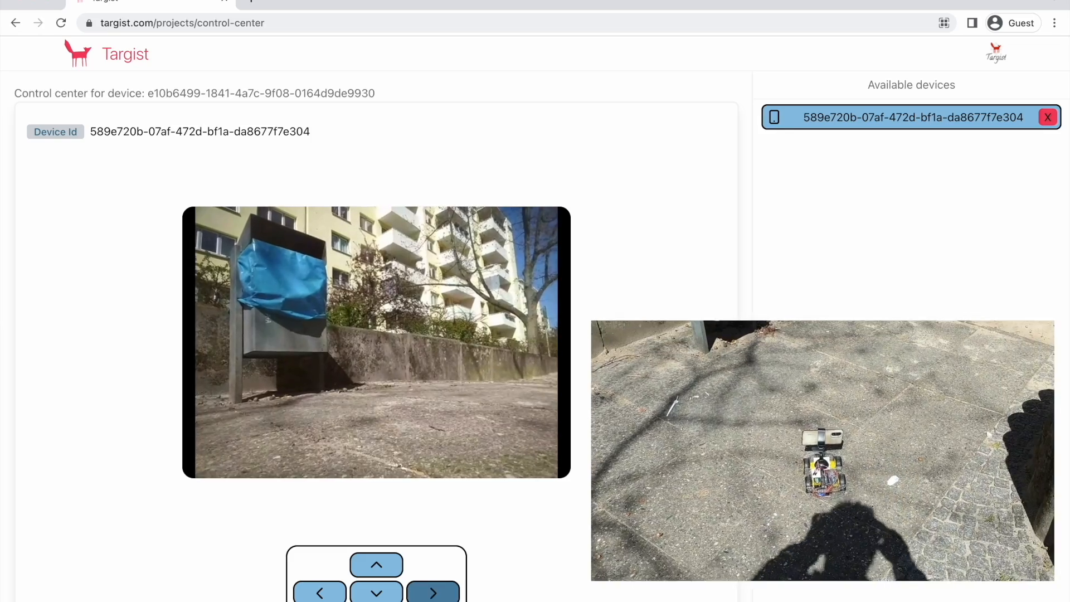
pyautogui.click(376, 566)
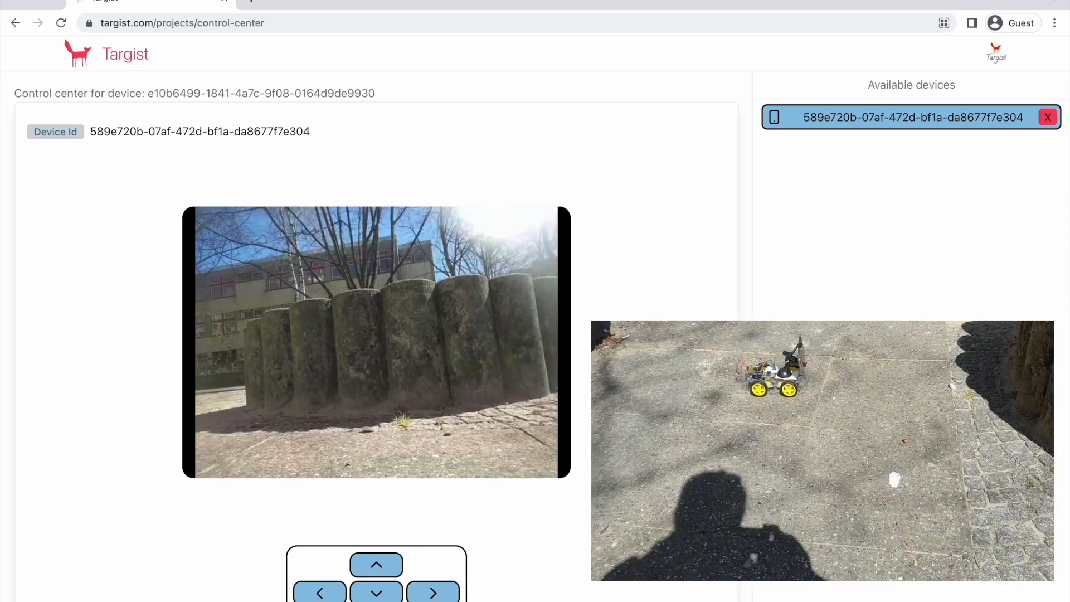
pyautogui.click(377, 565)
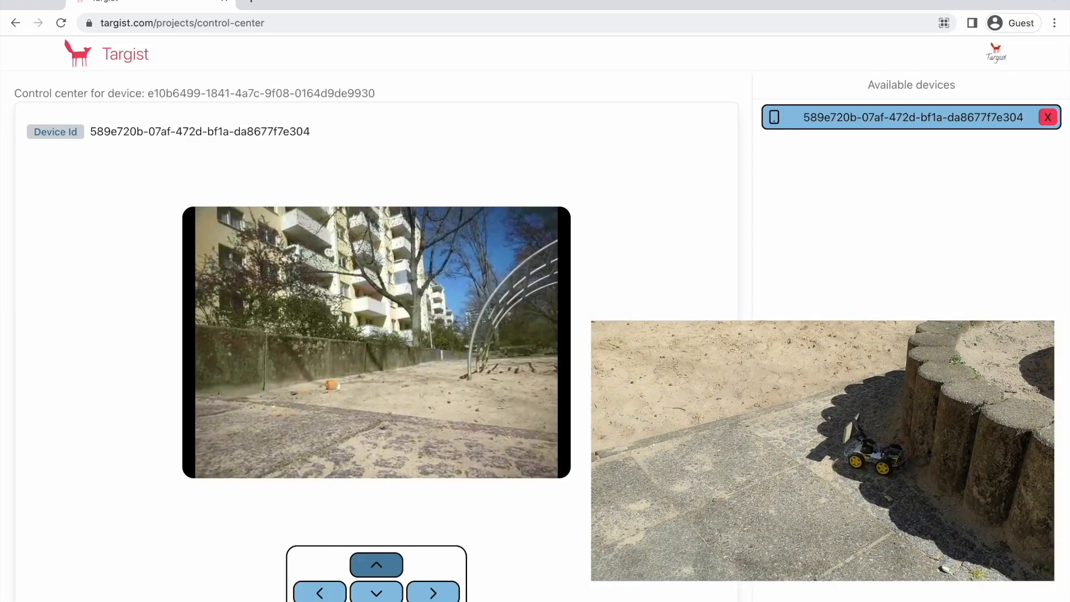
pyautogui.click(376, 564)
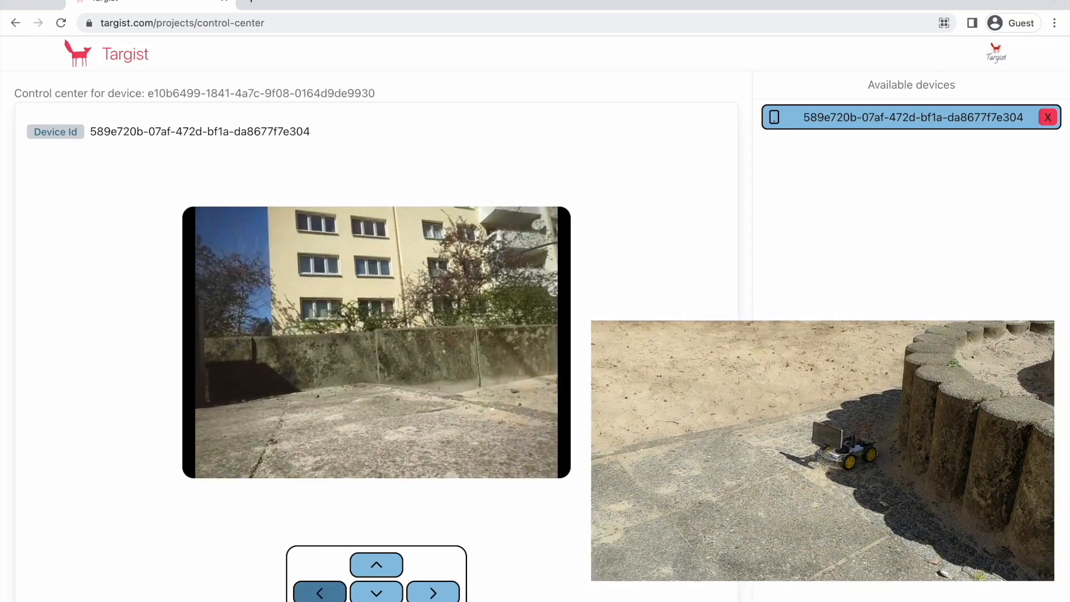
pyautogui.click(376, 565)
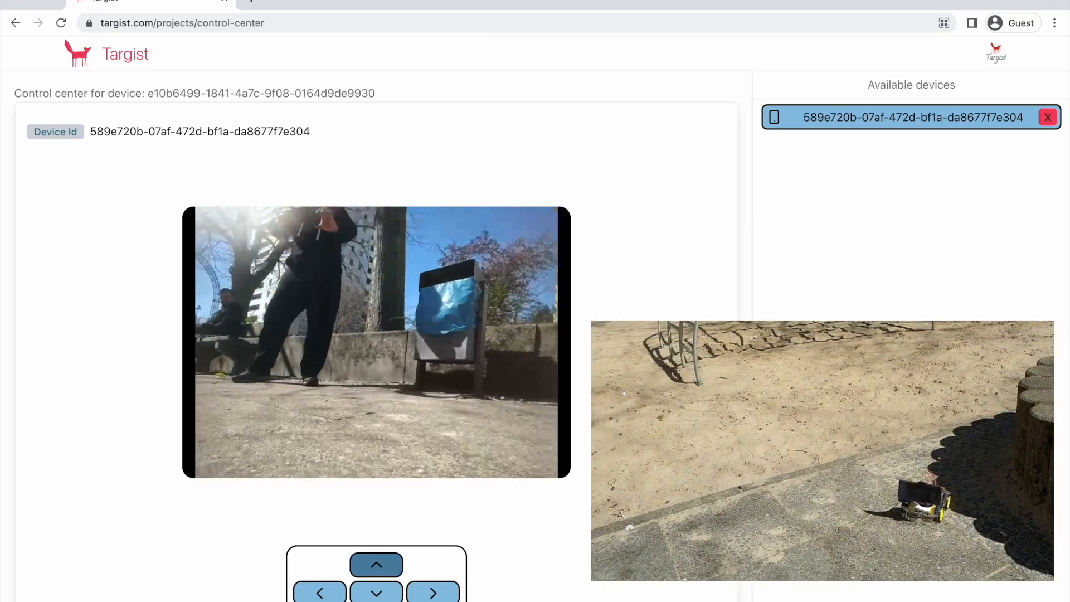